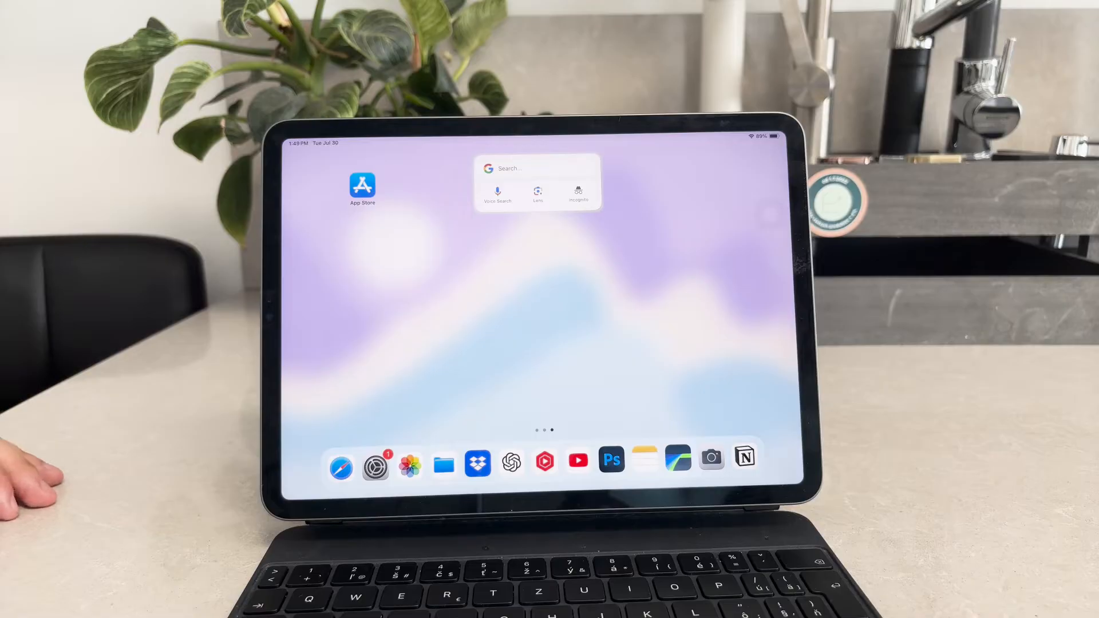
Swipe through the Home Screen pages and launch Settings from the Dock onto the General page
{"action": "scroll", "scroll_direction": "left", "scroll_amount": 3}
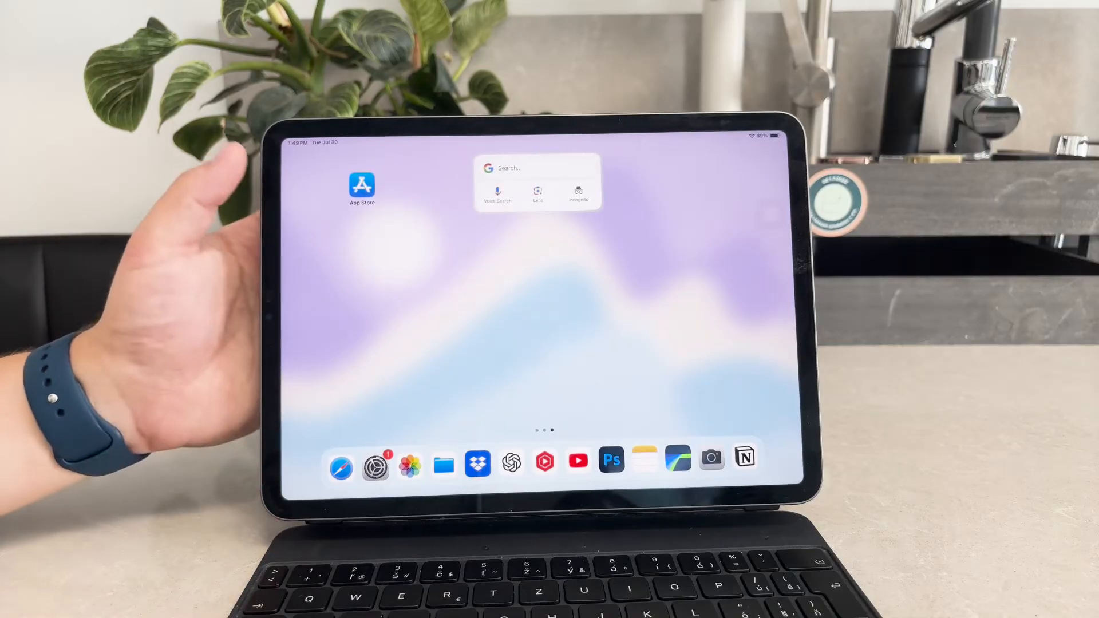
{"action": "scroll", "scroll_direction": "left", "scroll_amount": 3}
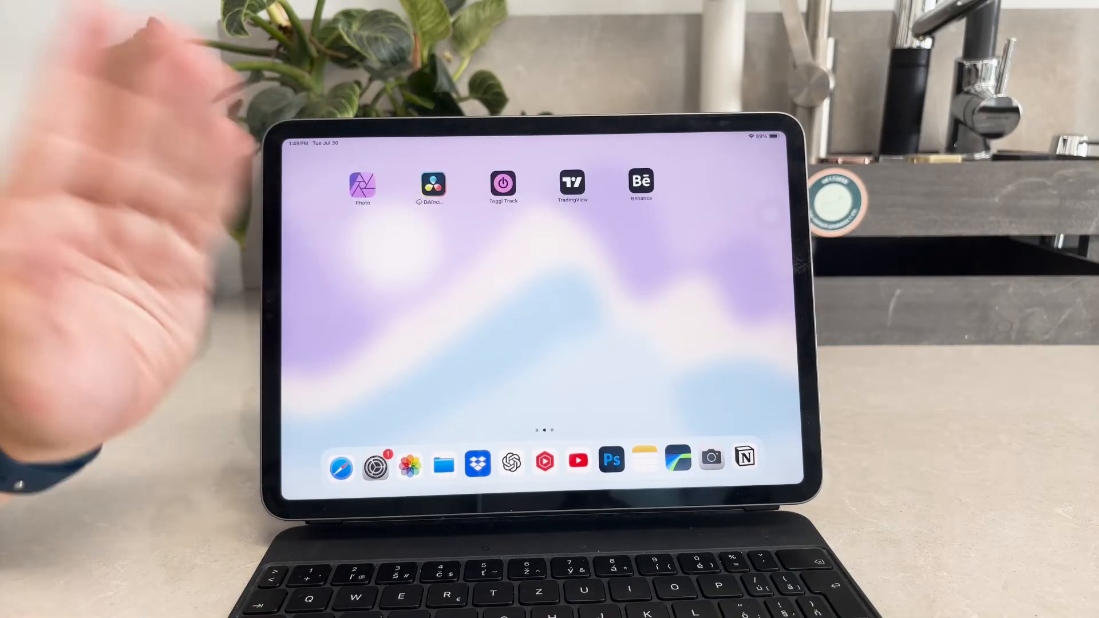
{"action": "left_click_drag", "start_coordinate": [363, 184], "coordinate": [745, 176]}
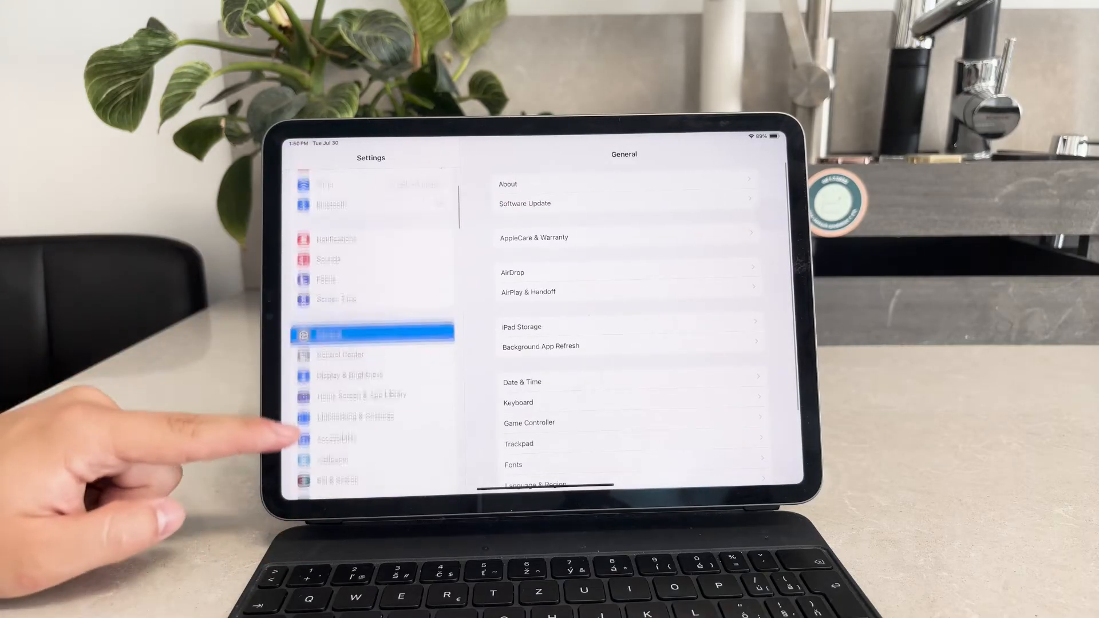
Go to Screen Time and its Content & Privacy Restrictions page
{"action": "left_click", "coordinate": [336, 336]}
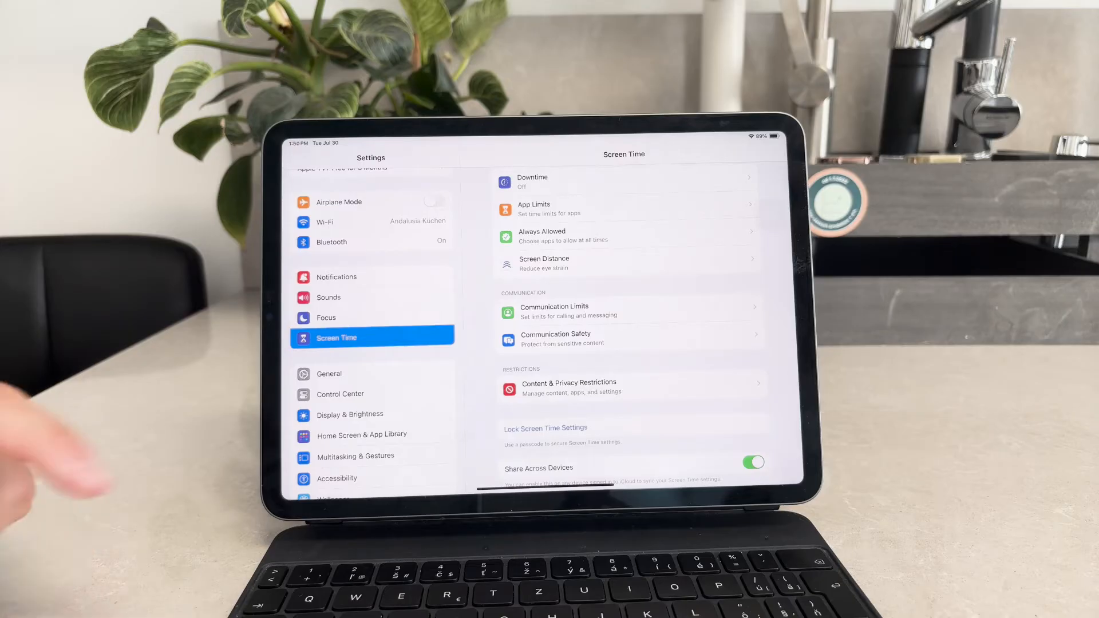
{"action": "left_click", "coordinate": [630, 387]}
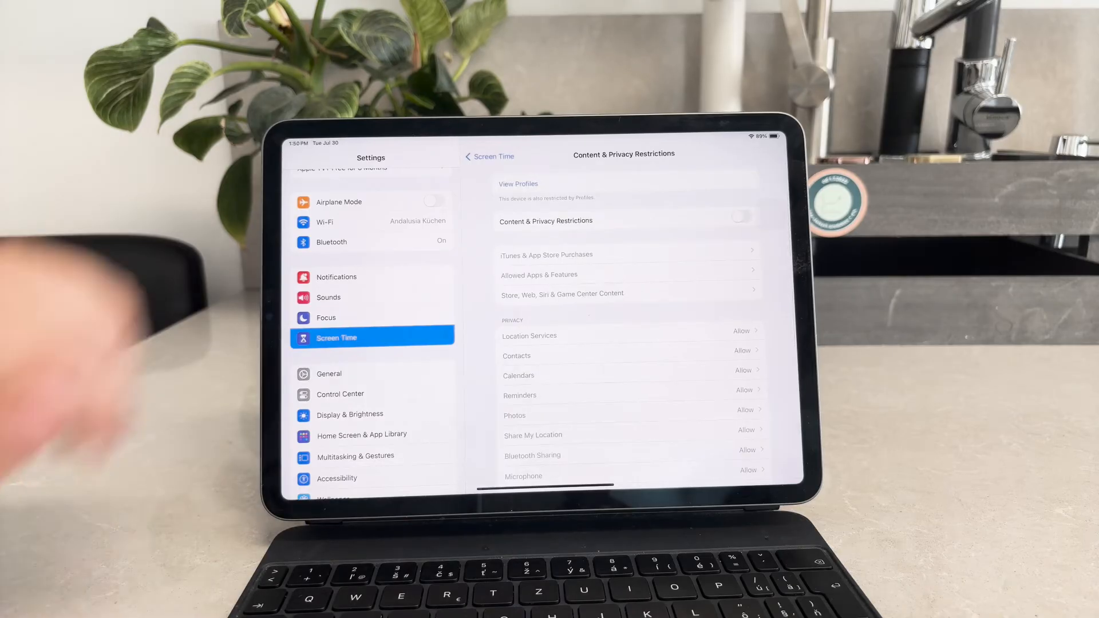
Switch restrictions on and review iTunes & App Store Purchases, confirming installing, deleting apps and in-app purchases are allowed
{"action": "left_click", "coordinate": [740, 216]}
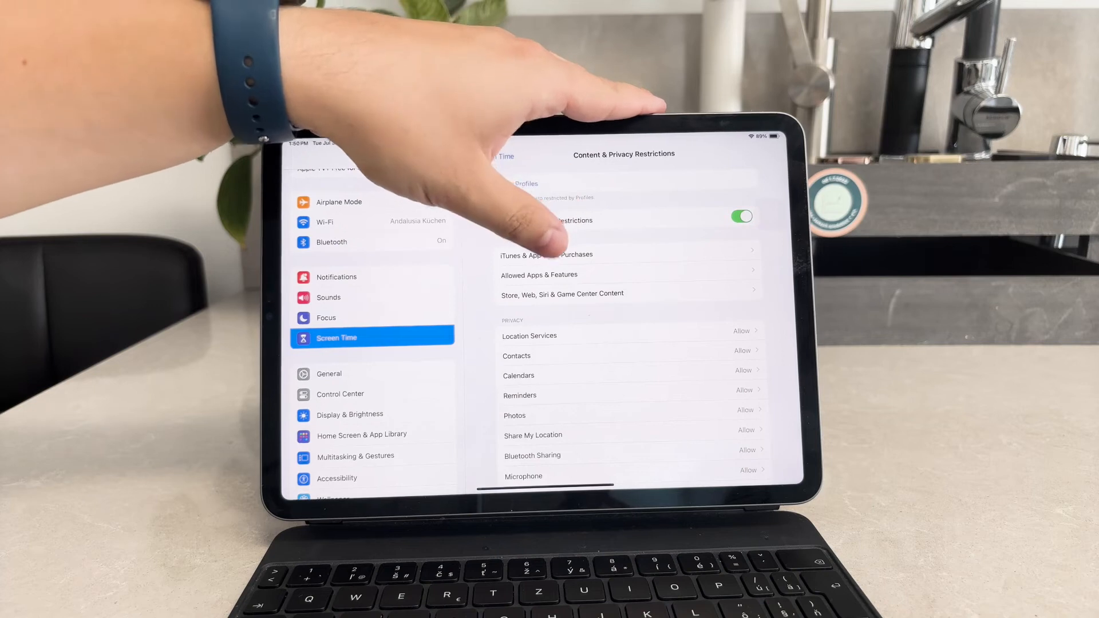
{"action": "left_click", "coordinate": [553, 255]}
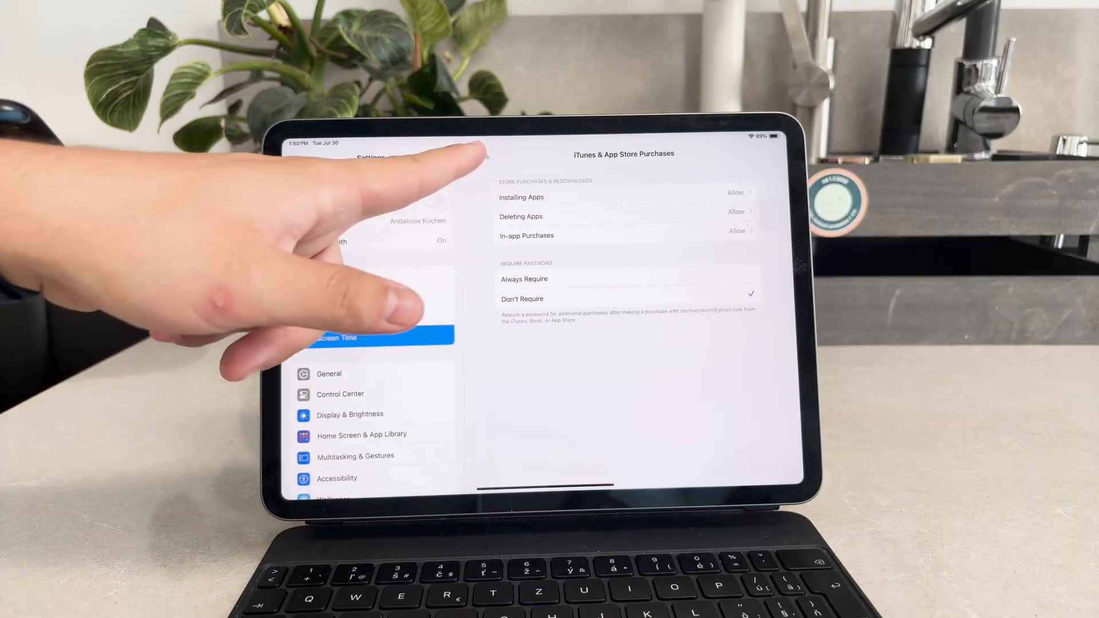
{"action": "left_click", "coordinate": [492, 157]}
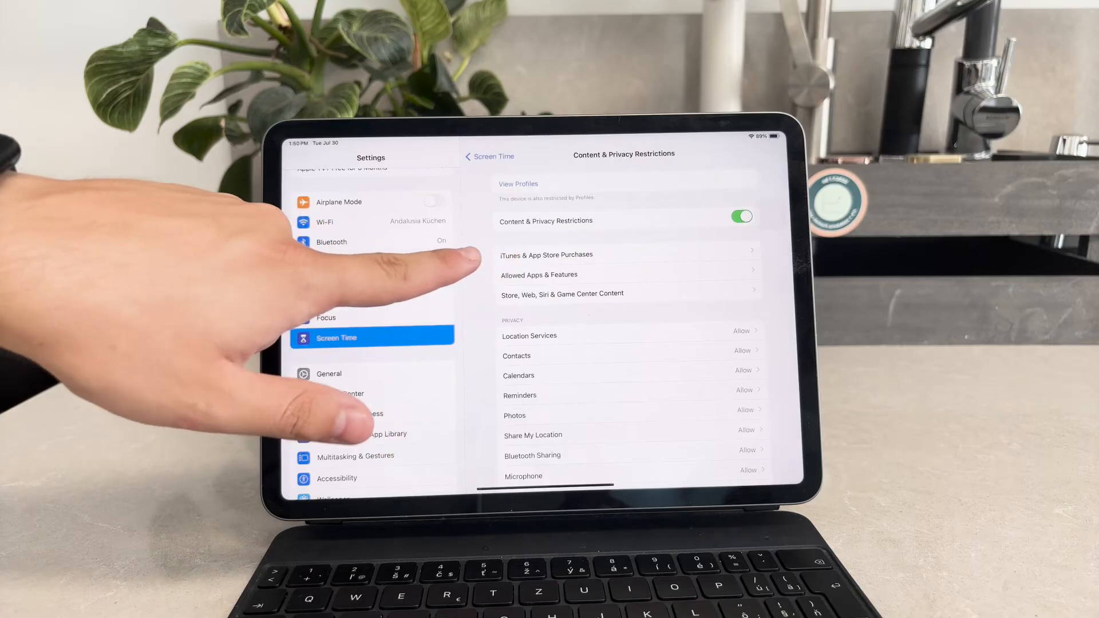
{"action": "left_click", "coordinate": [546, 254]}
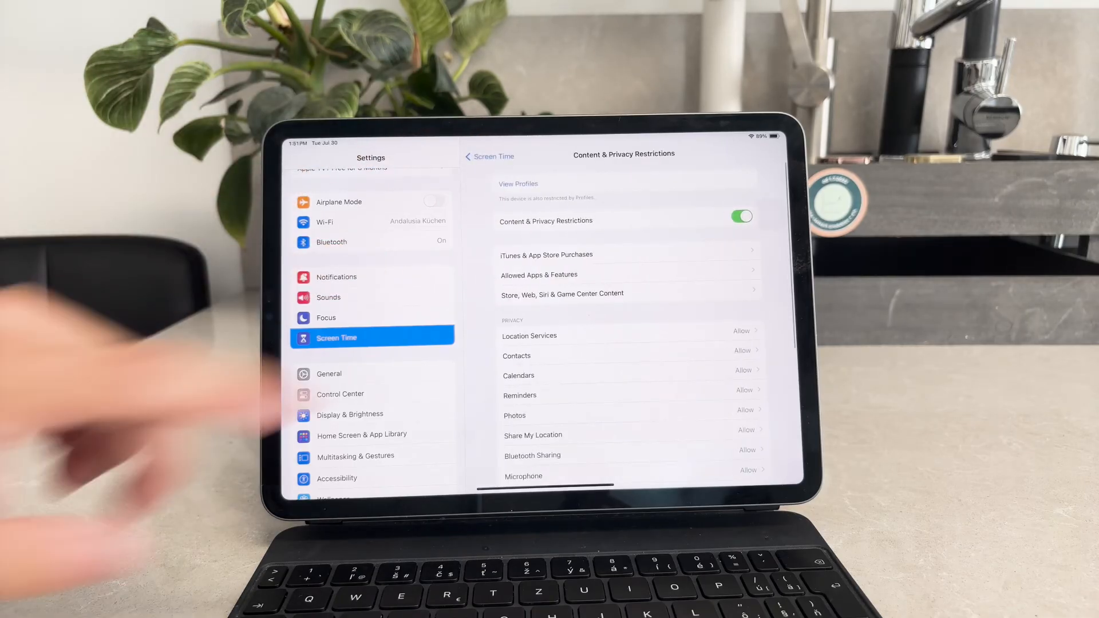
{"action": "left_click", "coordinate": [741, 216]}
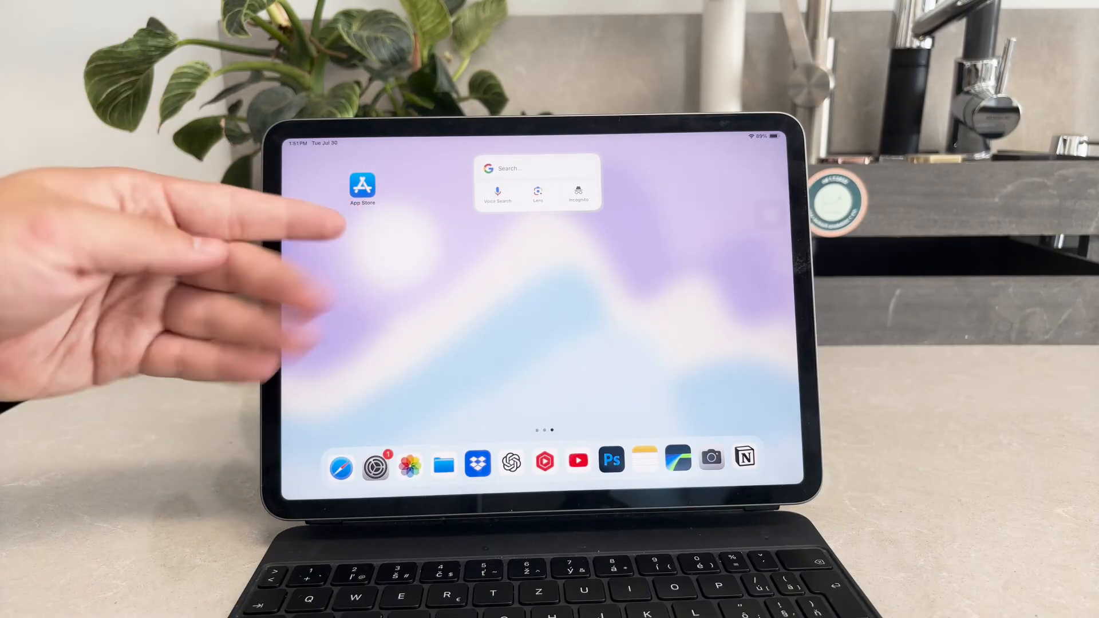
Swipe to the second Home Screen page showing Photo, DaVinci, Toggl Track and Behance
{"action": "scroll", "scroll_direction": "left", "scroll_amount": 3}
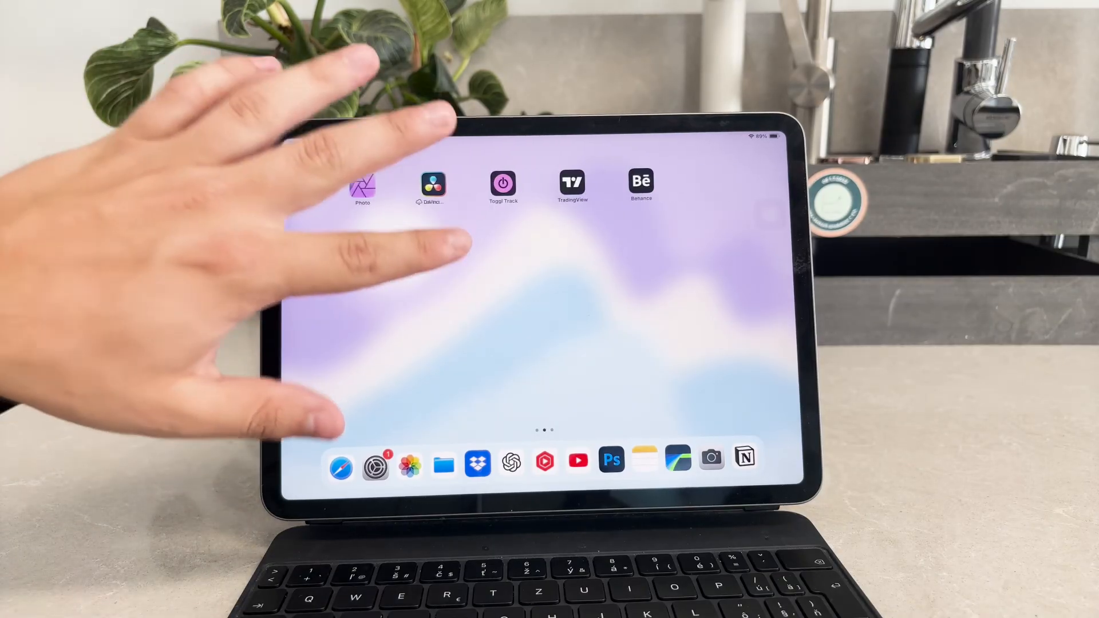